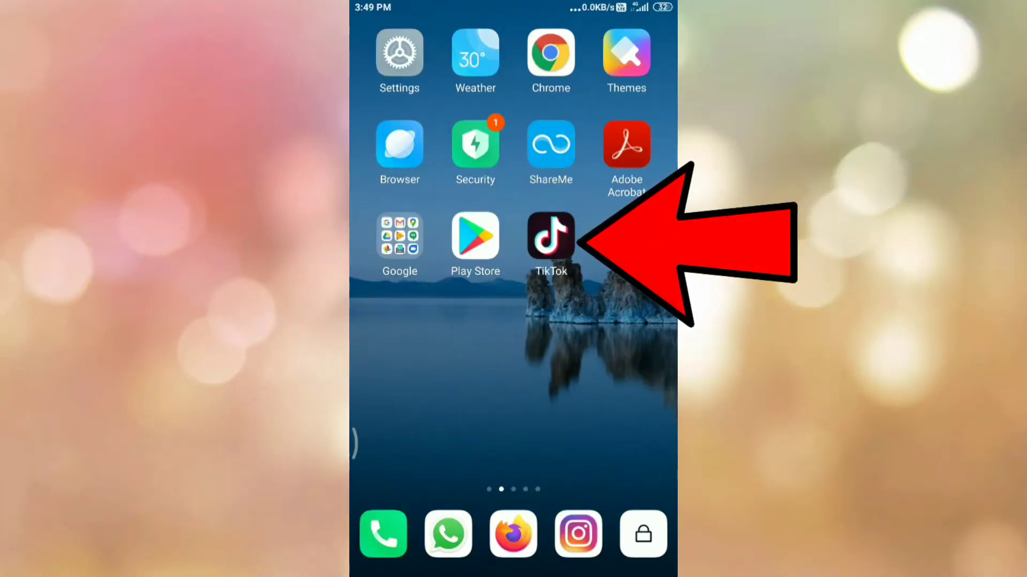
Step: Launch TikTok from the home screen, landing on the 'How To' profile page
{"action": "left_click", "coordinate": [551, 236]}
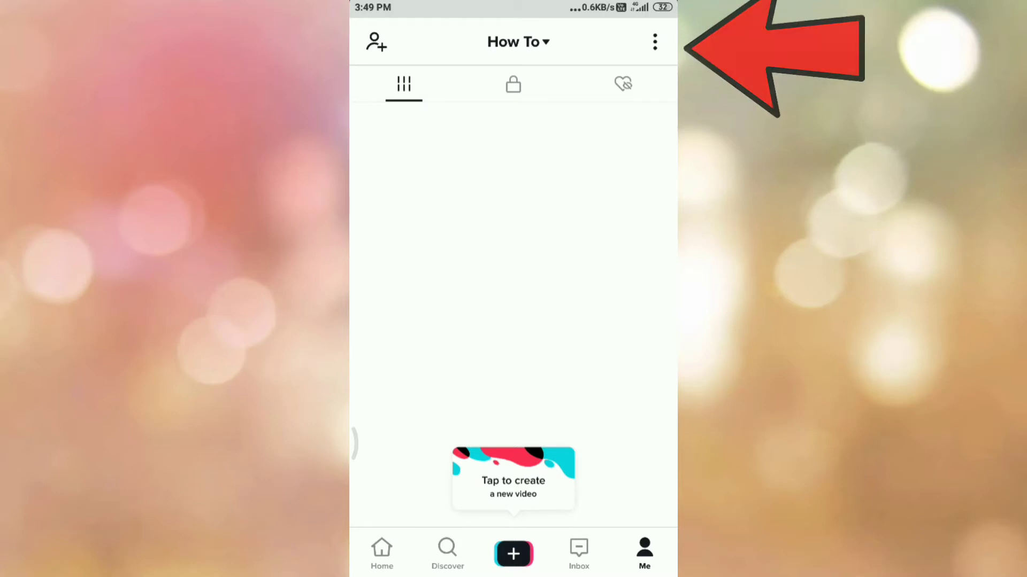
Step: From Privacy and settings, go to Data Saver and switch its toggle on
{"action": "left_click", "coordinate": [655, 41]}
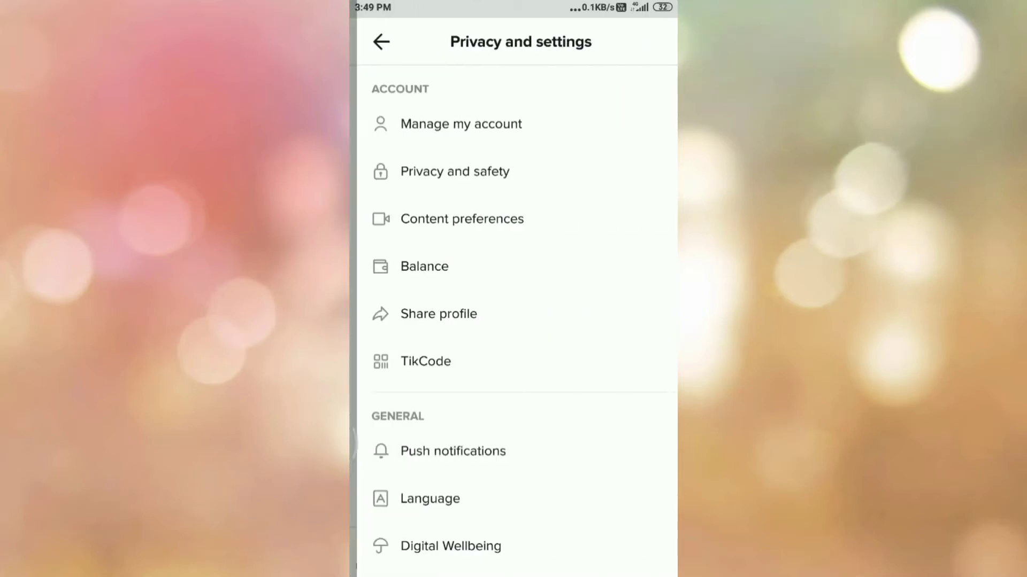
{"action": "scroll", "scroll_direction": "down", "scroll_amount": 3}
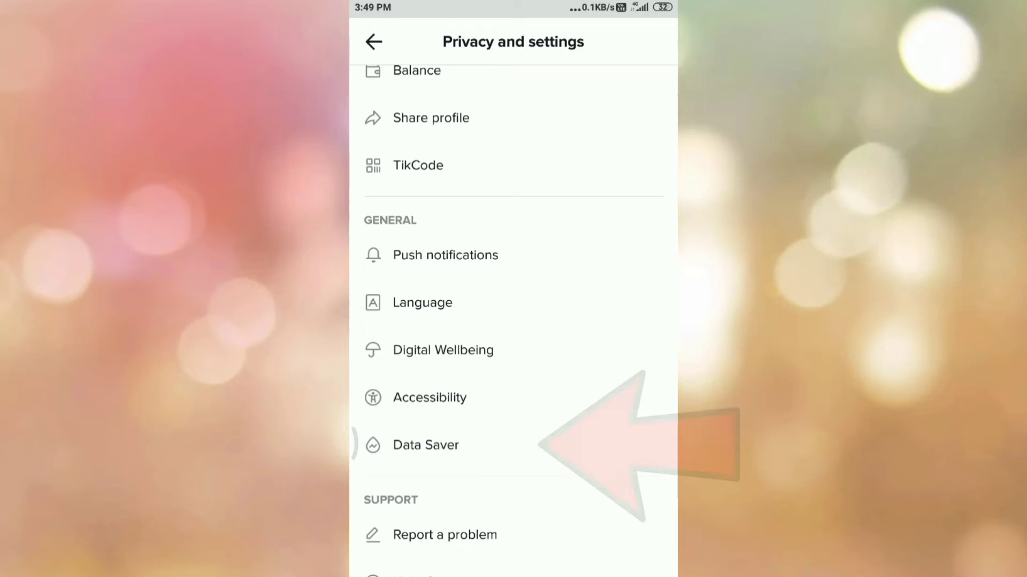
{"action": "left_click", "coordinate": [425, 445]}
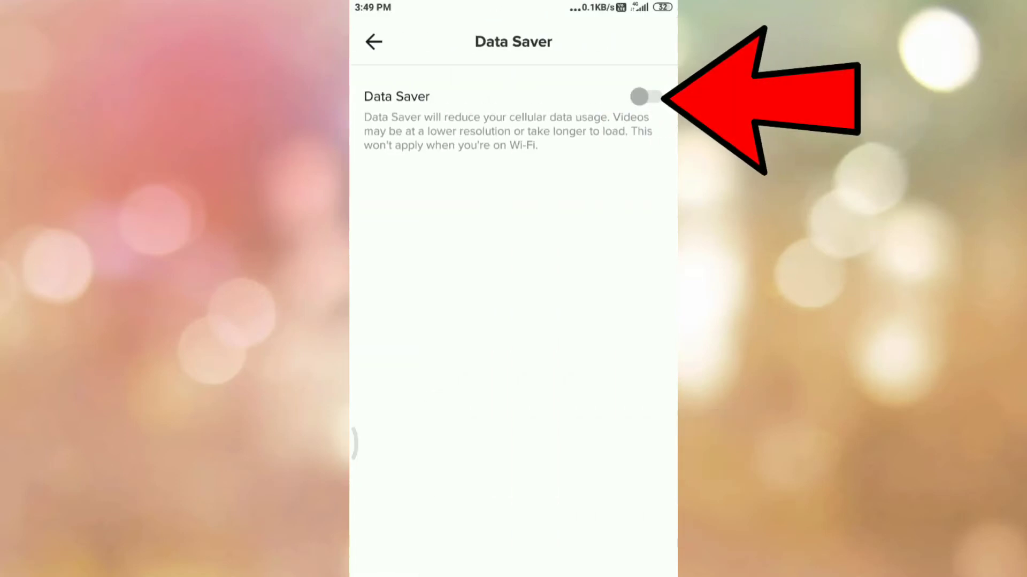
{"action": "left_click", "coordinate": [645, 96]}
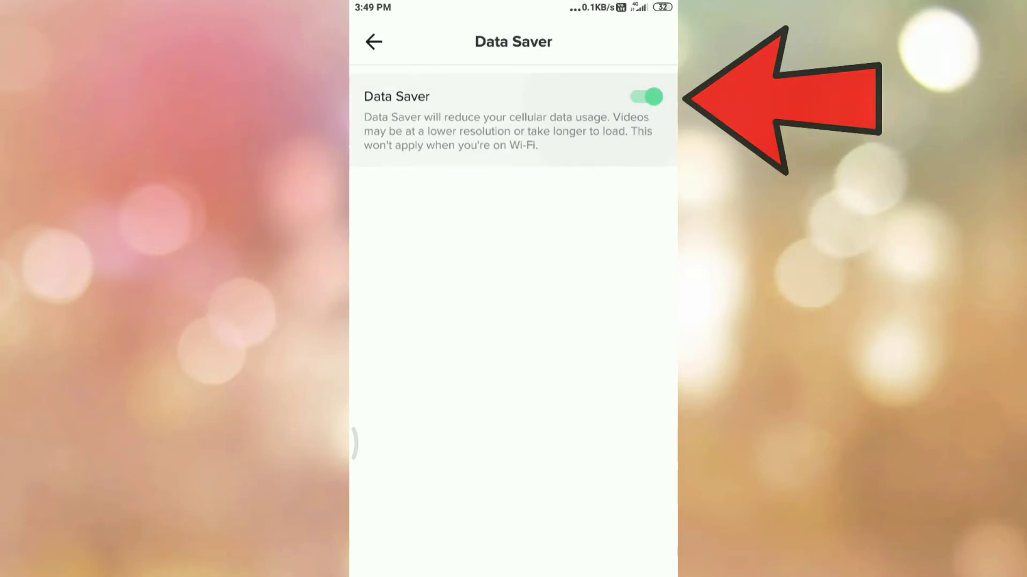